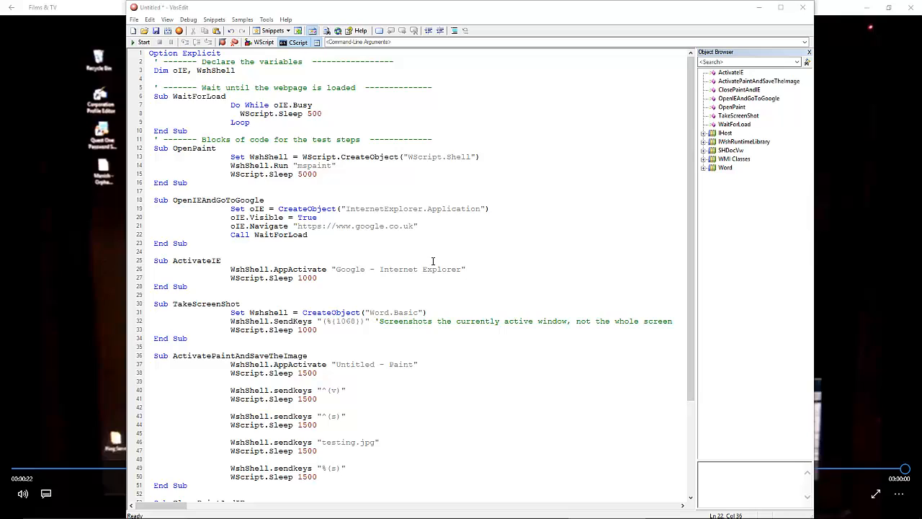
mouse_move(418, 249)
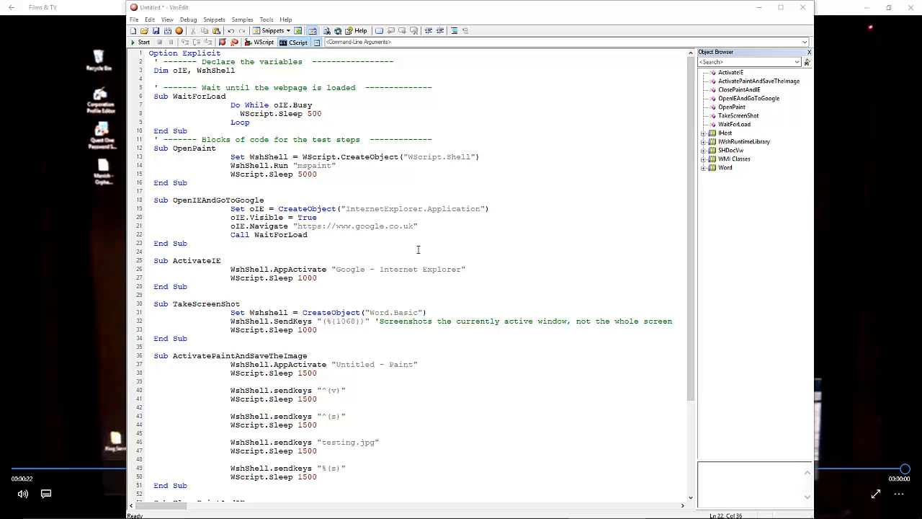
mouse_move(438, 260)
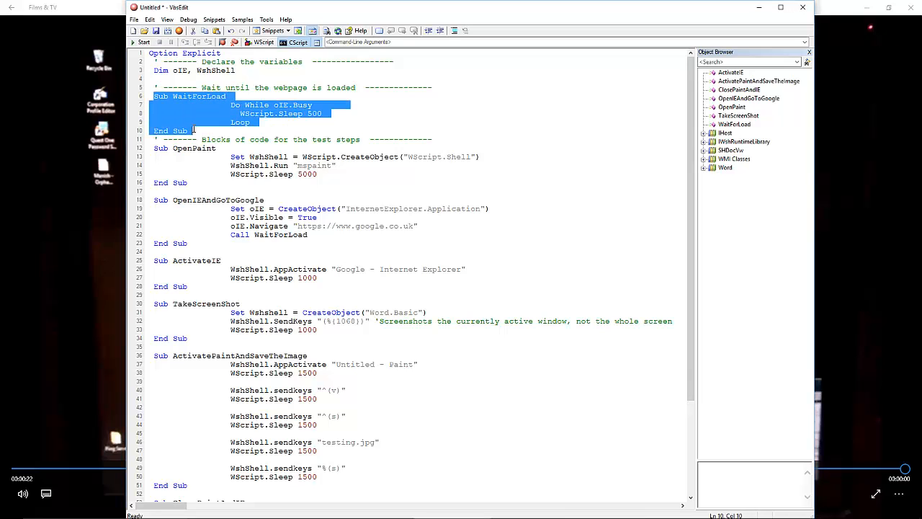
scroll(down, 3)
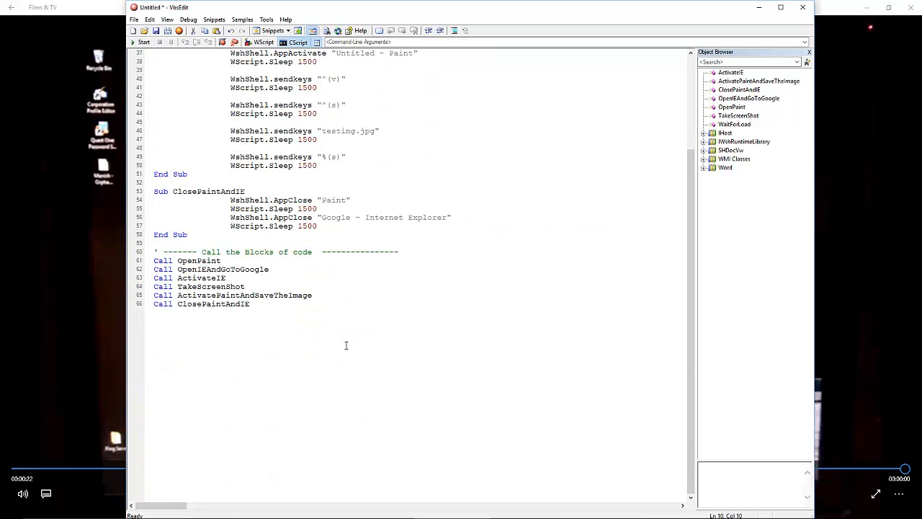
drag(154, 260, 250, 304)
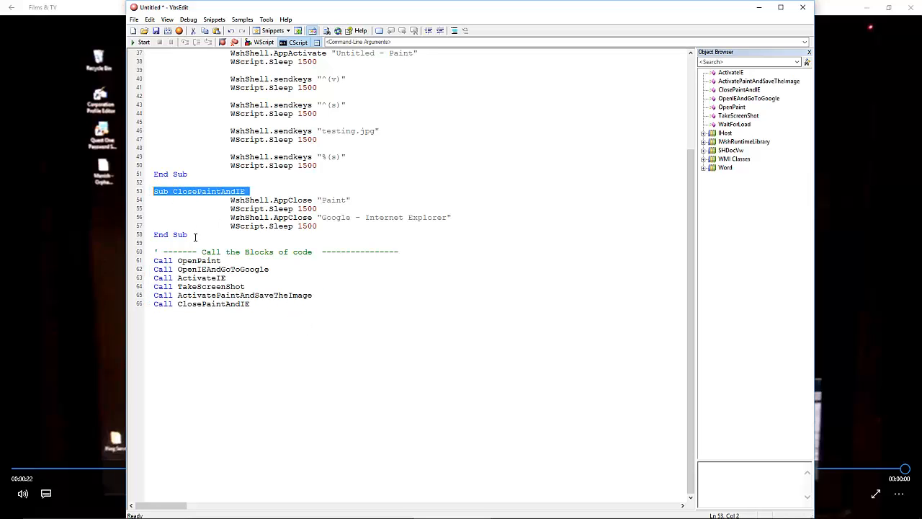
scroll(up, 3)
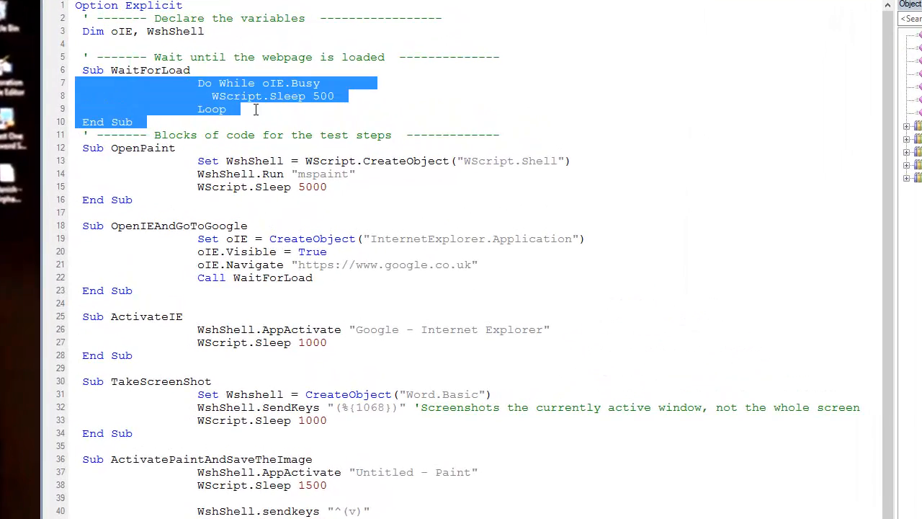
click(255, 109)
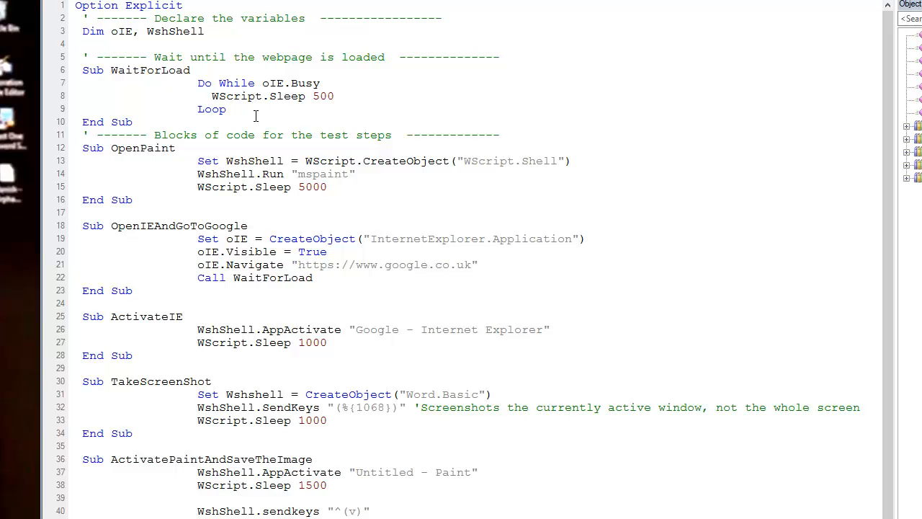
click(241, 109)
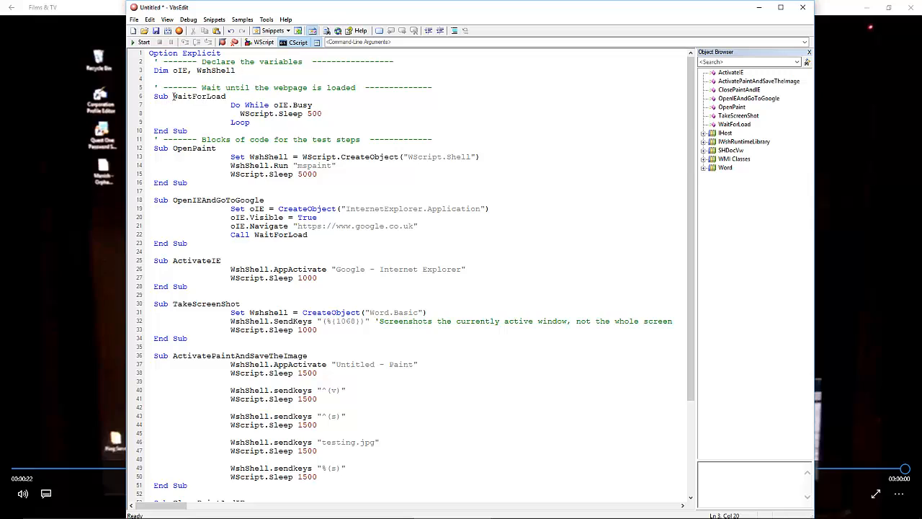
click(279, 104)
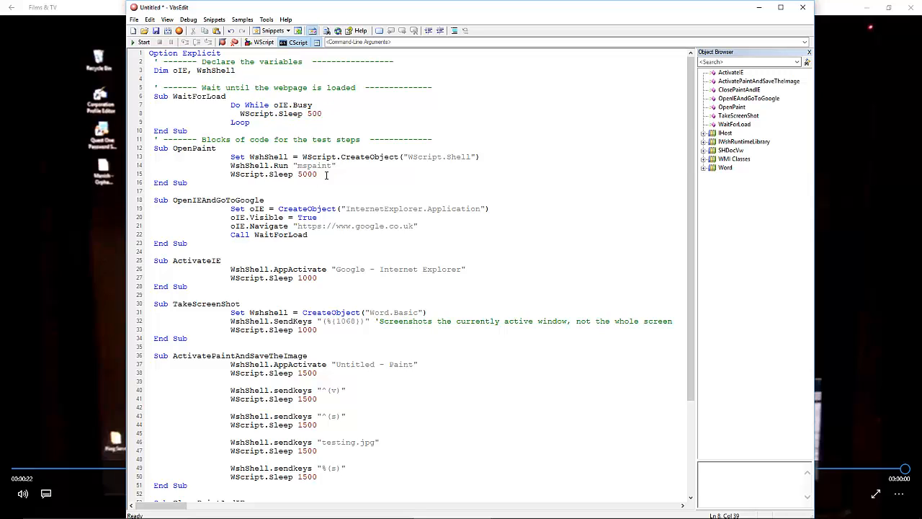
double_click(171, 183)
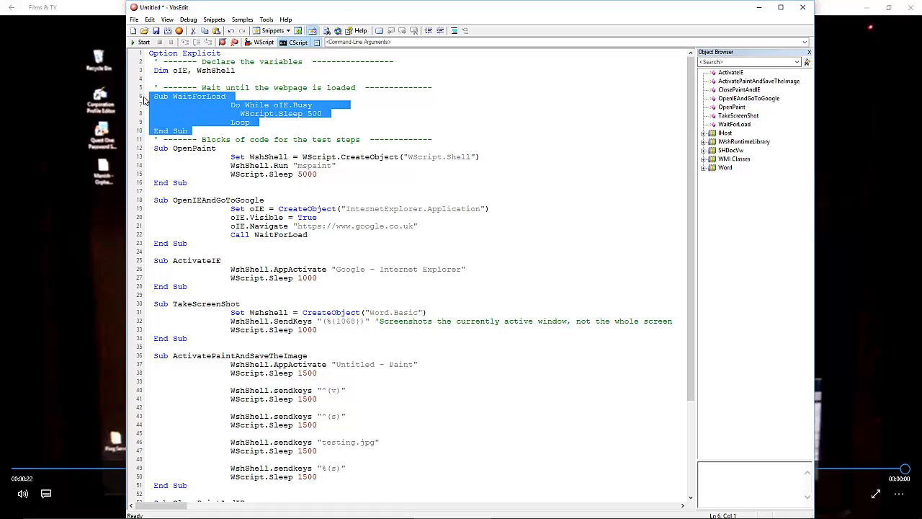
click(196, 130)
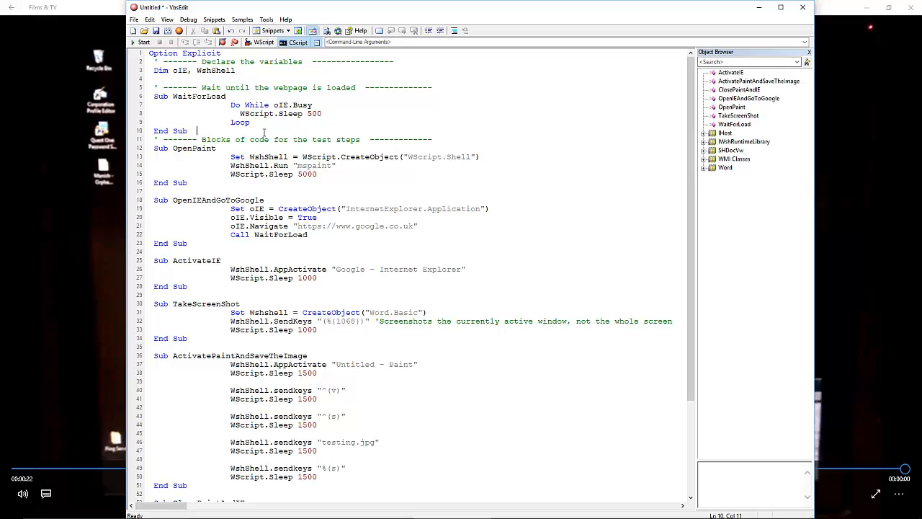
double_click(281, 104)
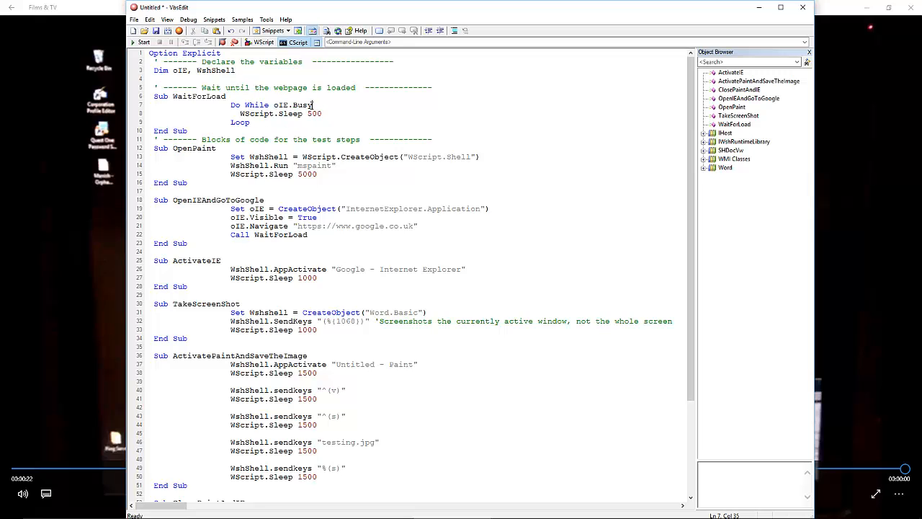
double_click(315, 113)
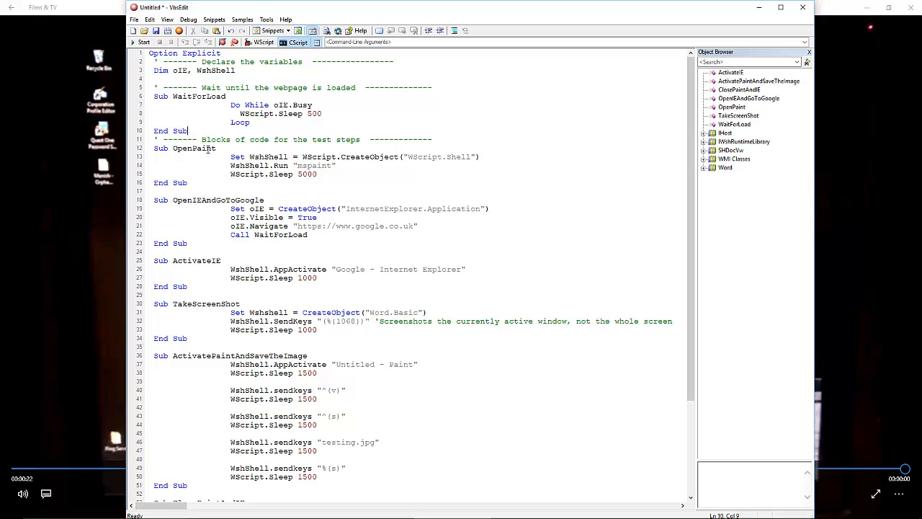
click(252, 157)
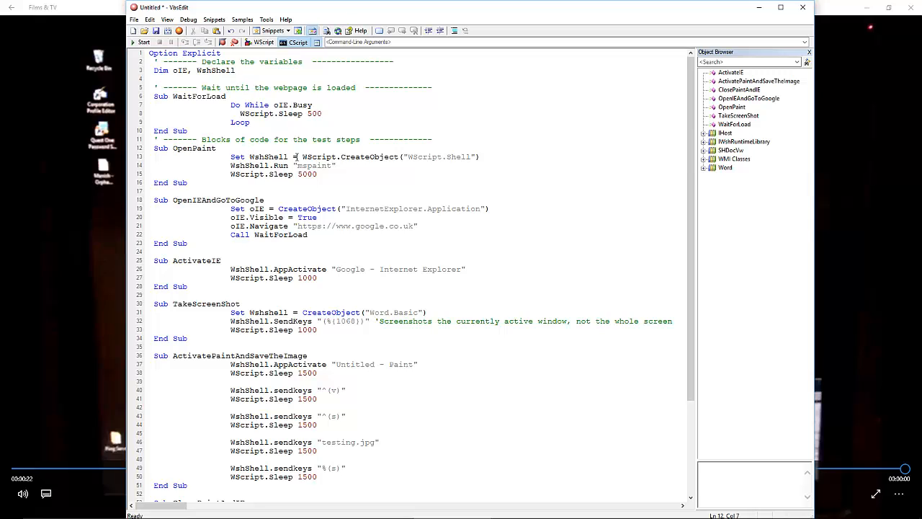
mouse_move(334, 165)
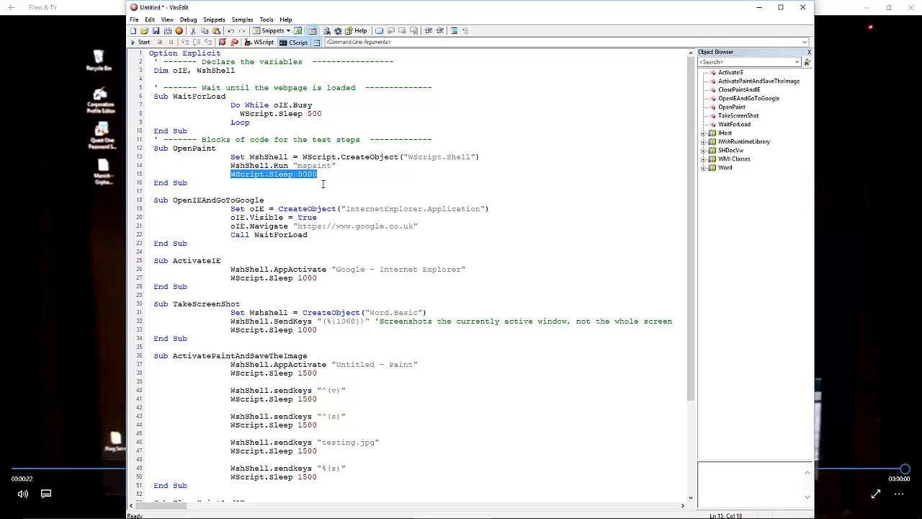
click(323, 173)
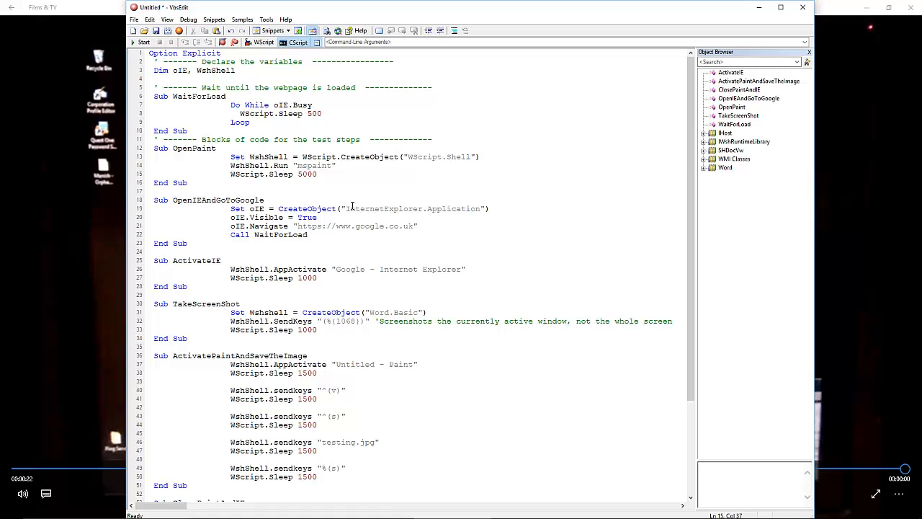
mouse_move(304, 222)
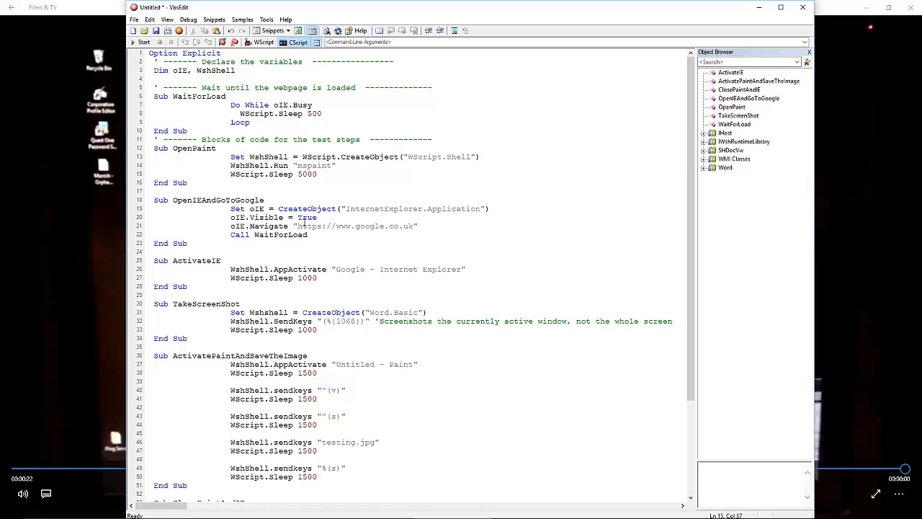
click(296, 226)
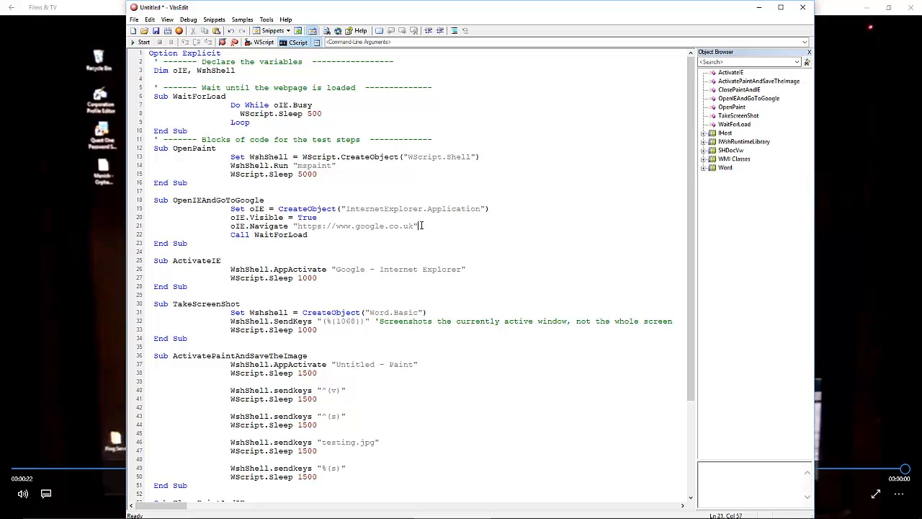
double_click(384, 208)
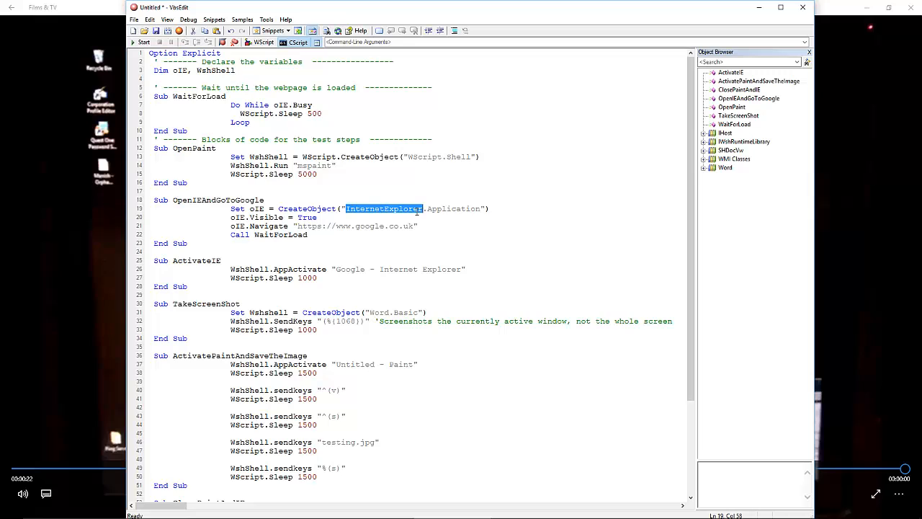
click(418, 226)
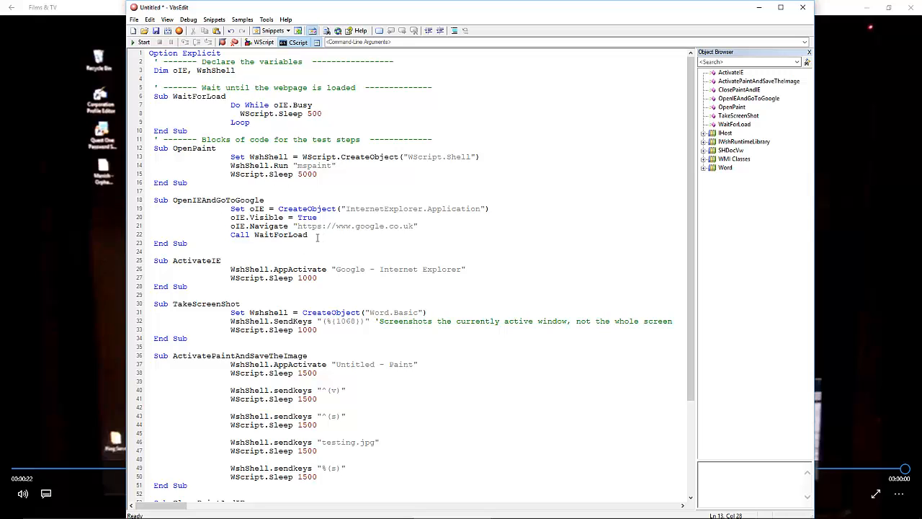
mouse_move(324, 256)
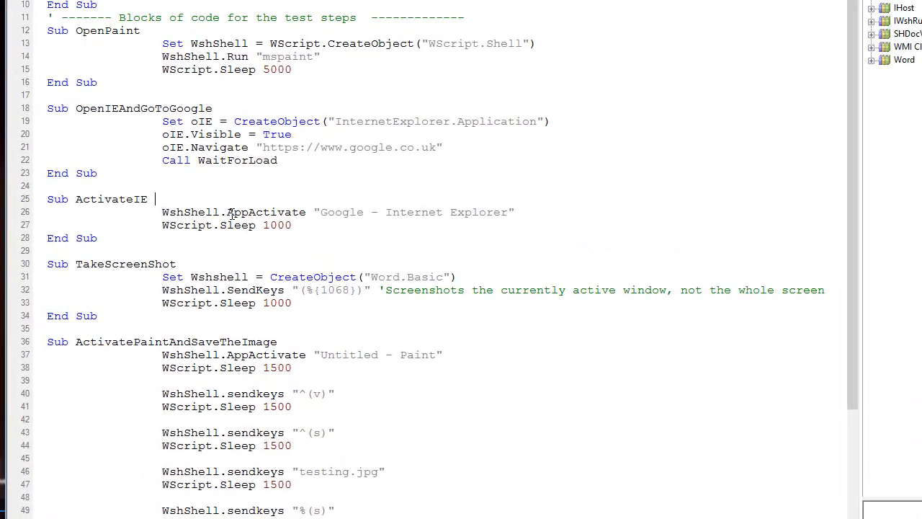
double_click(266, 212)
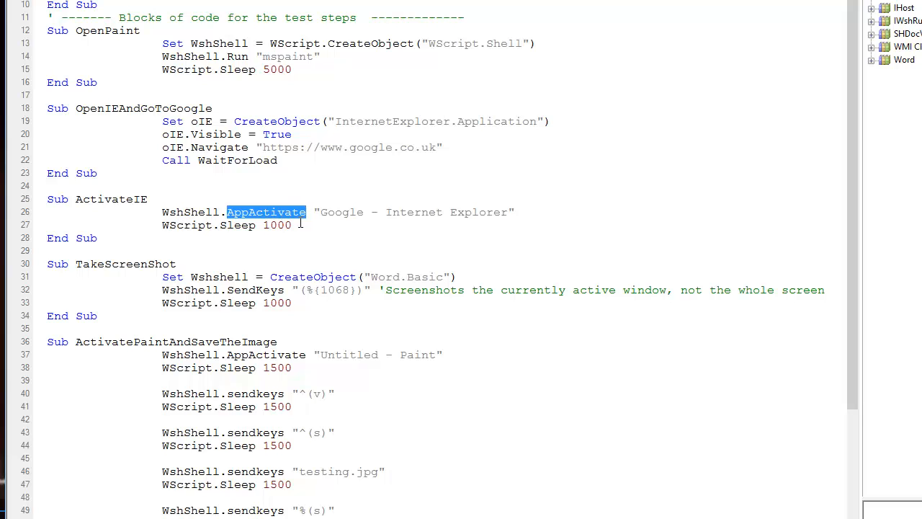
click(286, 212)
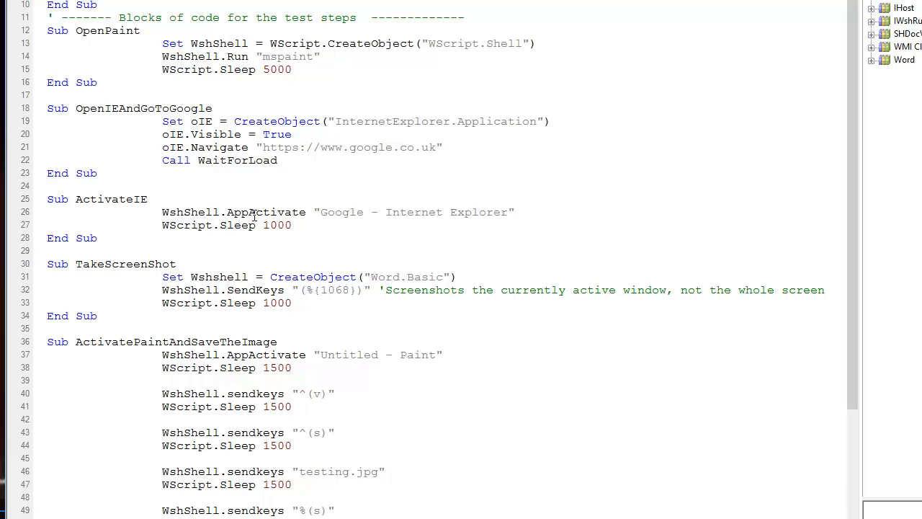
click(294, 225)
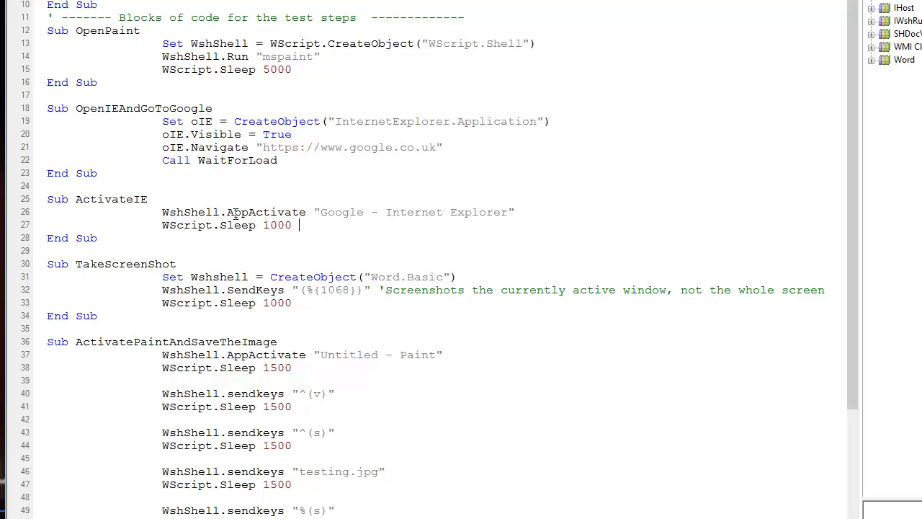
double_click(232, 211)
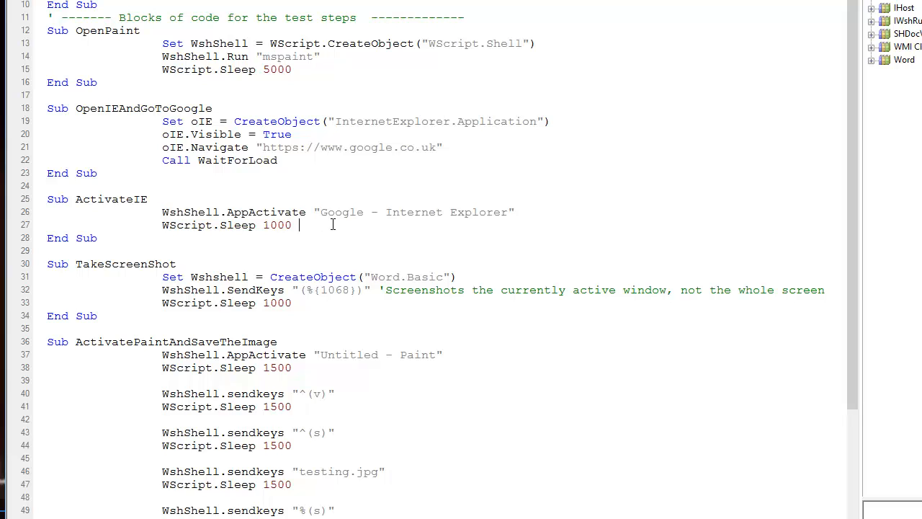
mouse_move(324, 224)
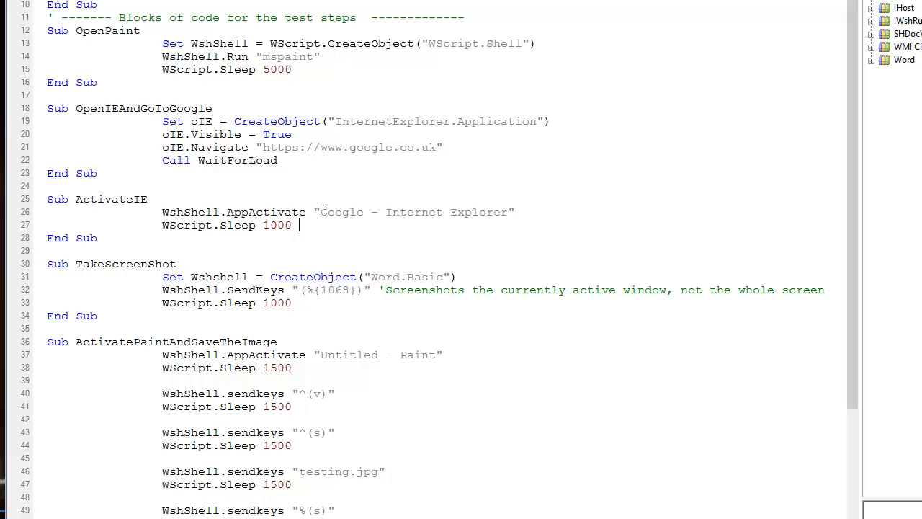
drag(321, 212, 425, 212)
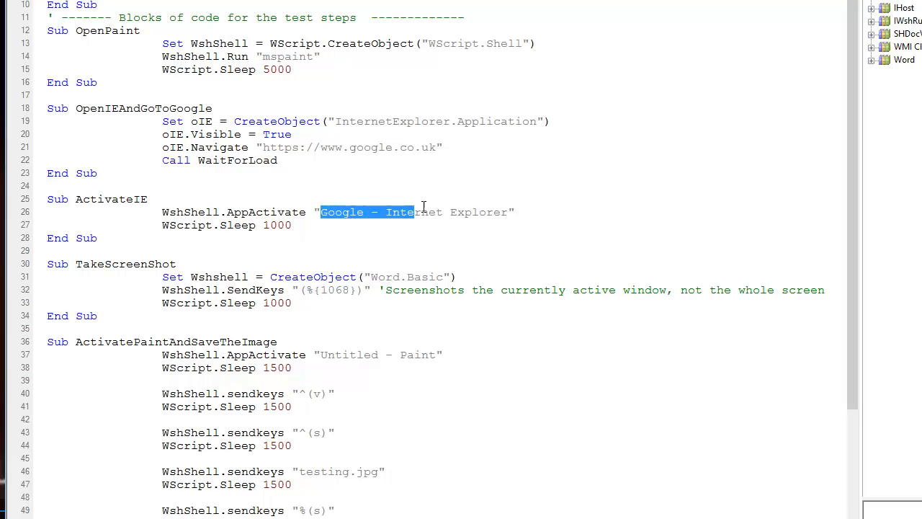
drag(422, 212, 507, 212)
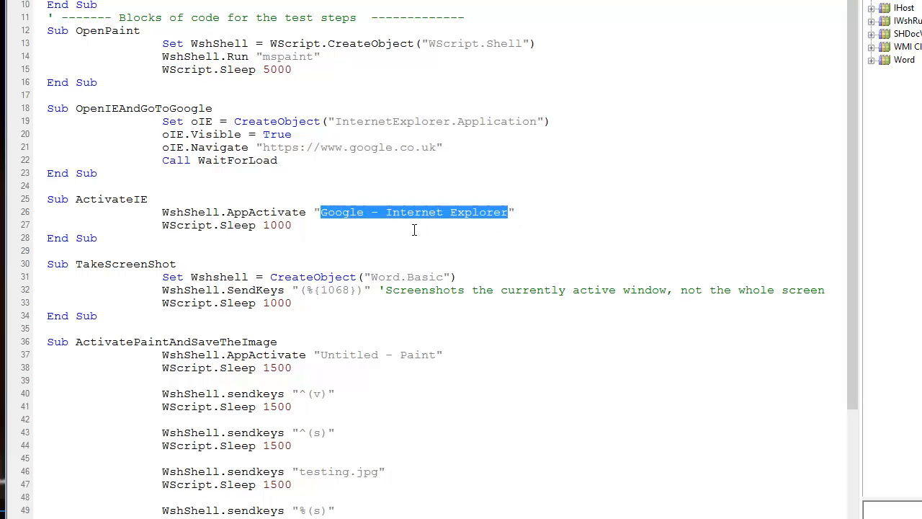
mouse_move(333, 235)
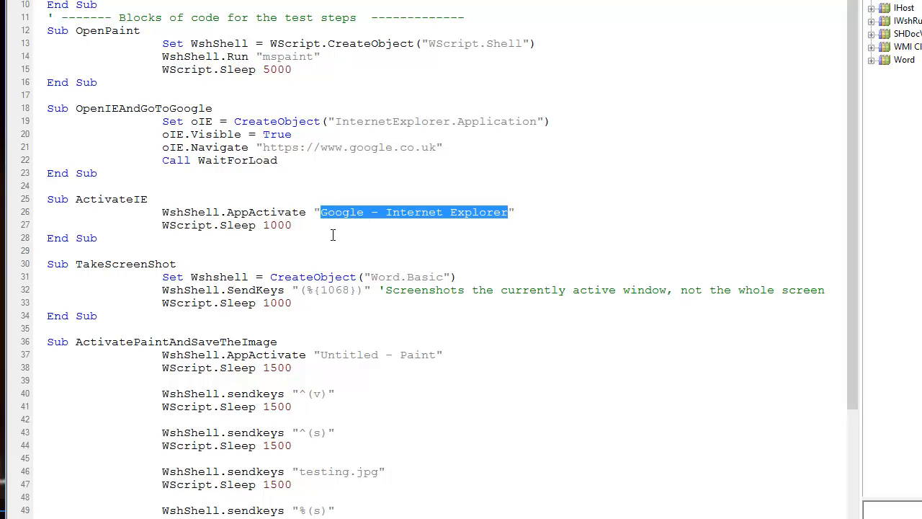
click(330, 212)
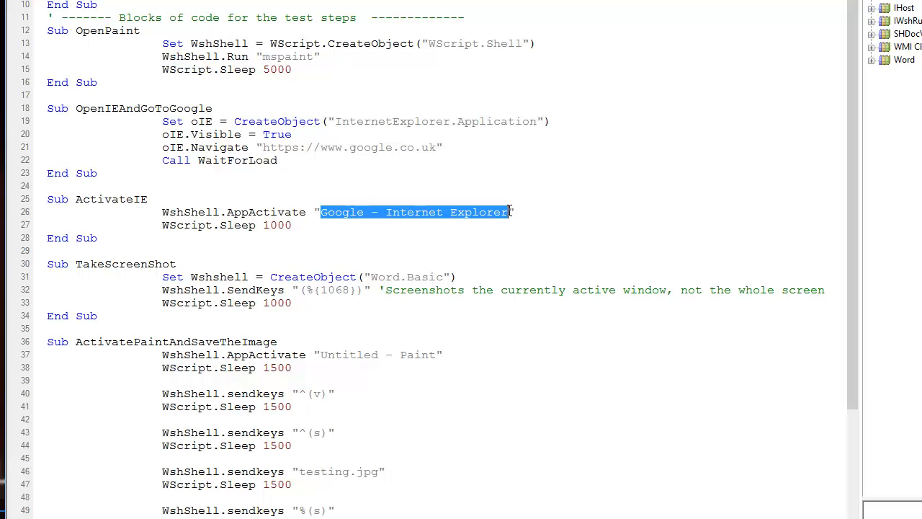
click(308, 225)
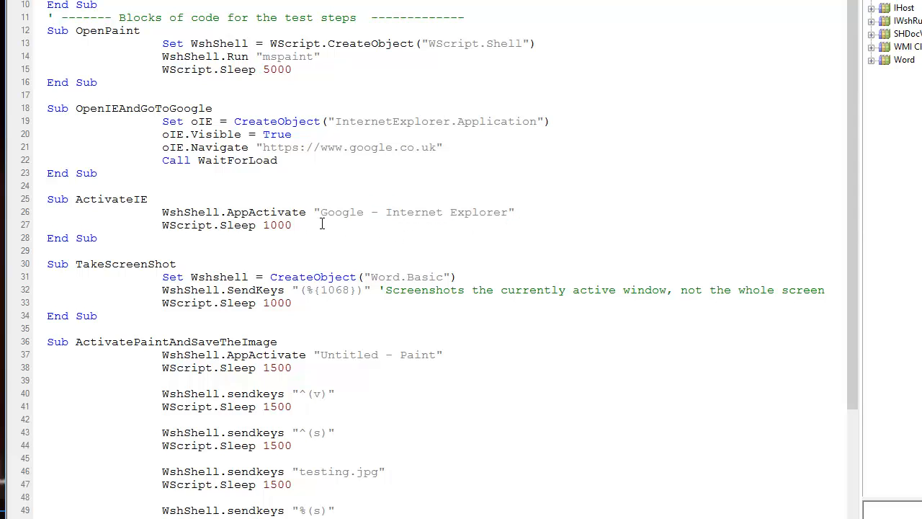
mouse_move(394, 227)
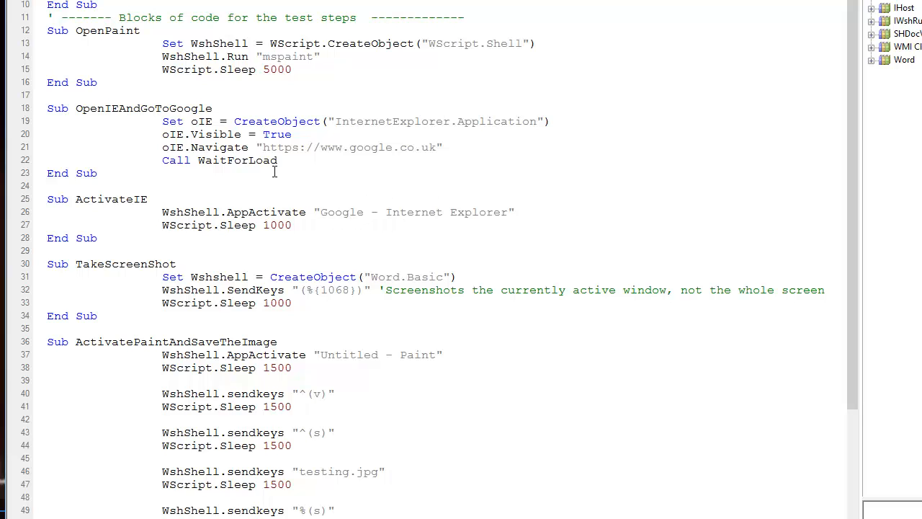
mouse_move(368, 156)
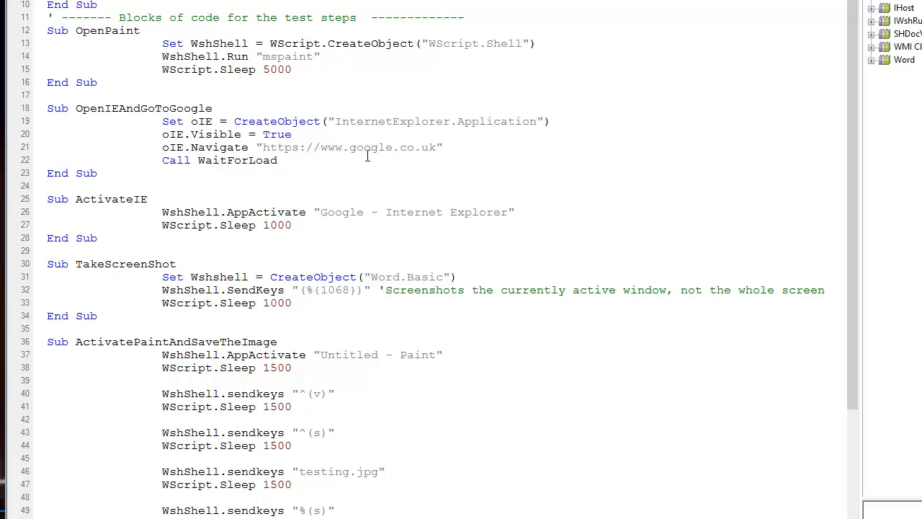
mouse_move(392, 211)
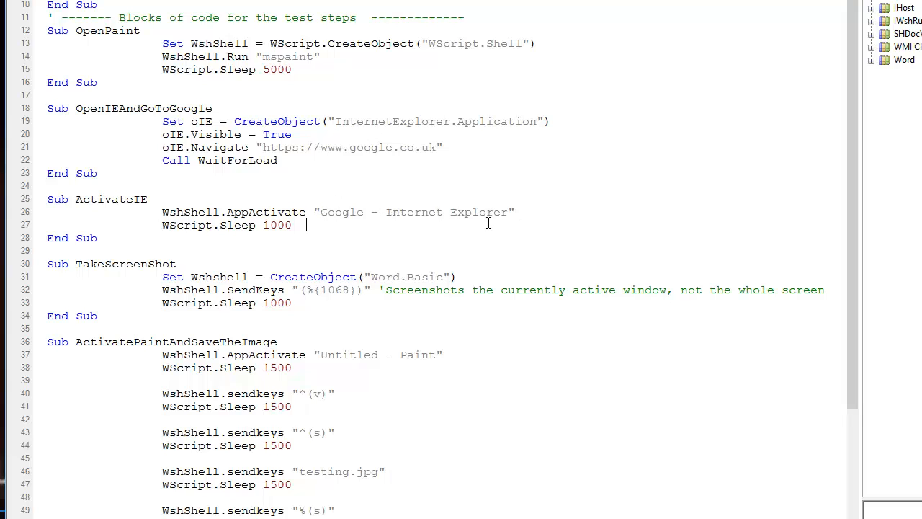
mouse_move(502, 219)
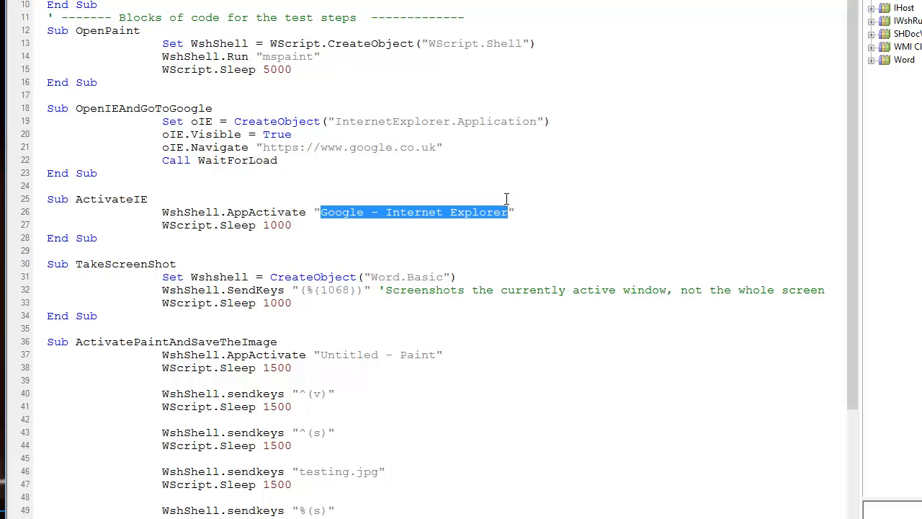
click(514, 212)
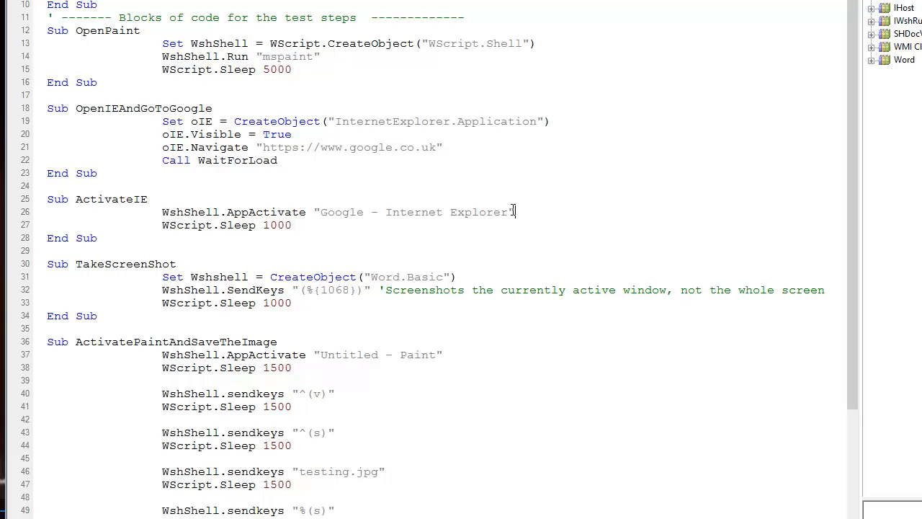
mouse_move(342, 242)
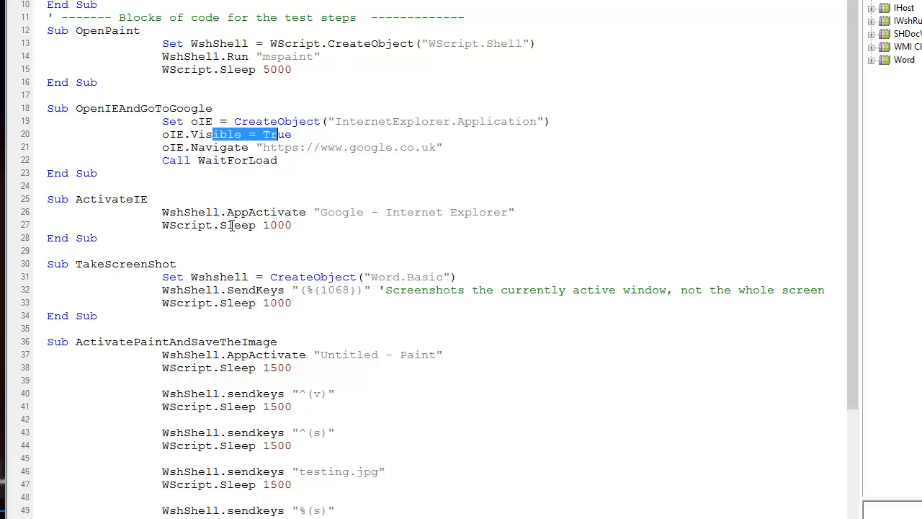
click(353, 147)
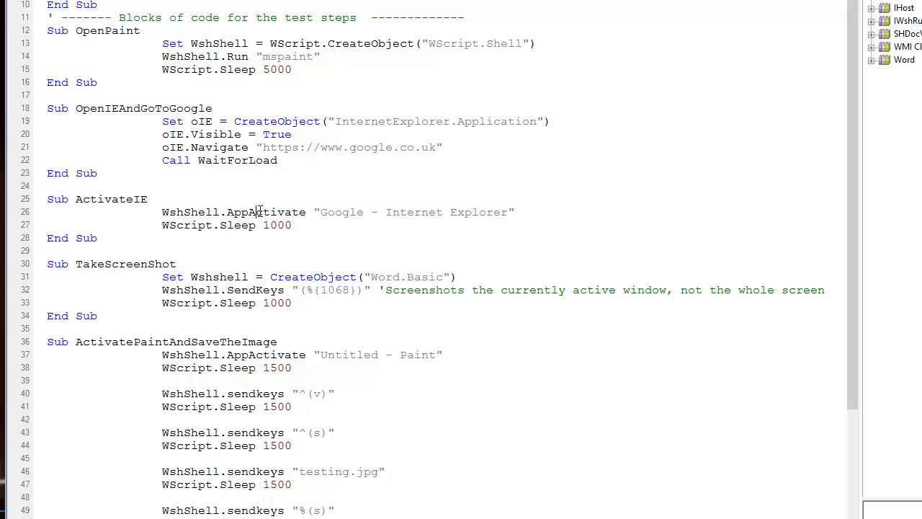
mouse_move(283, 282)
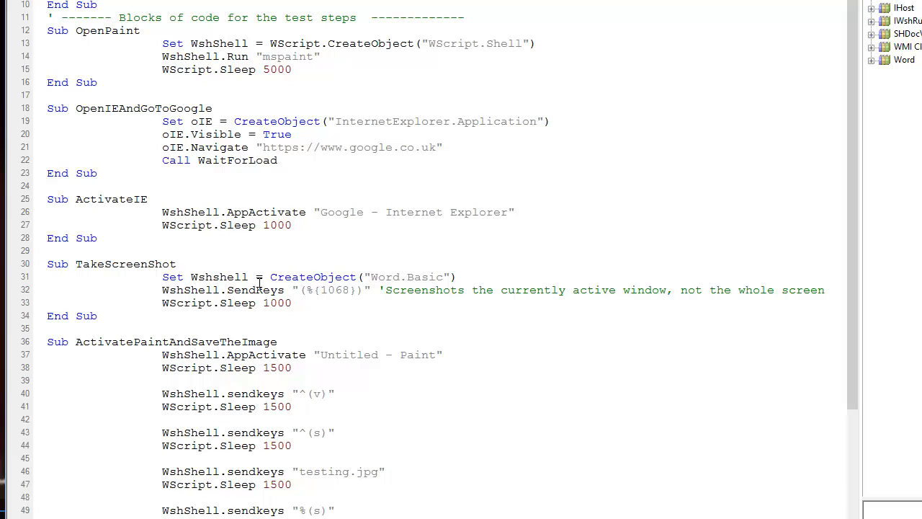
double_click(386, 276)
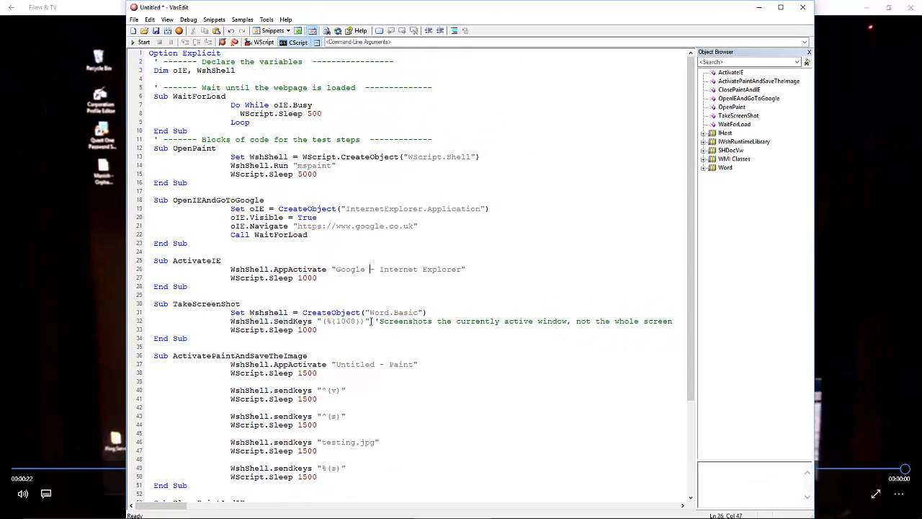
scroll(down, 3)
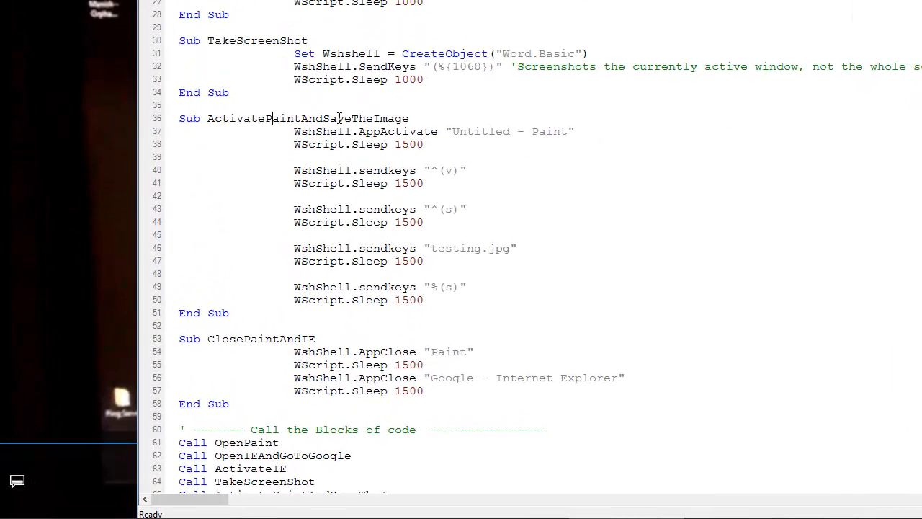
double_click(388, 131)
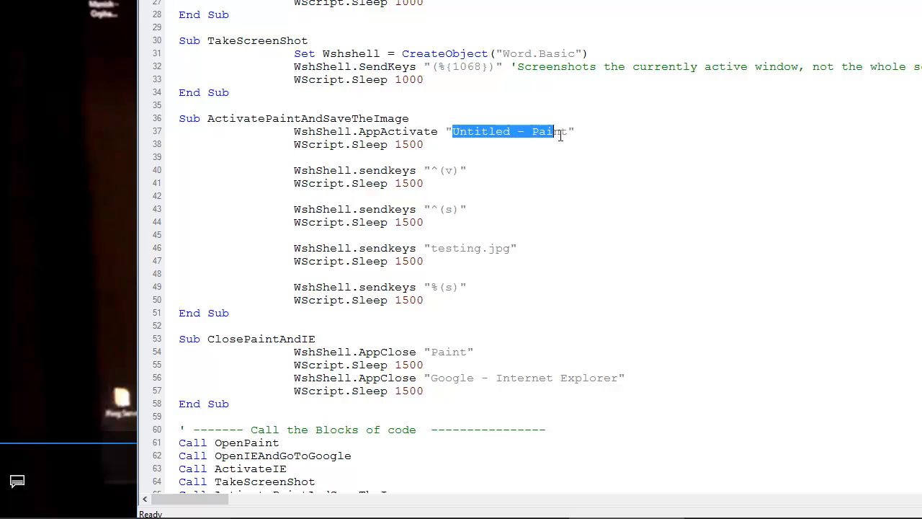
click(575, 131)
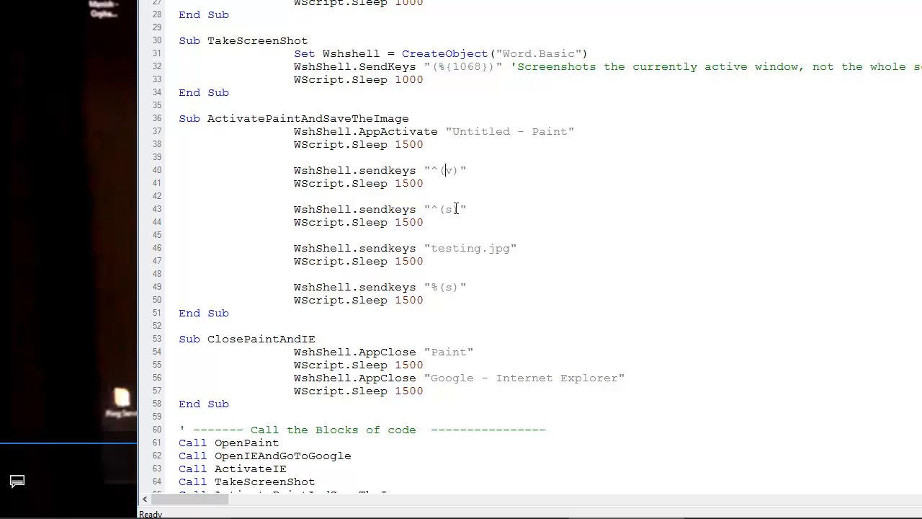
double_click(490, 248)
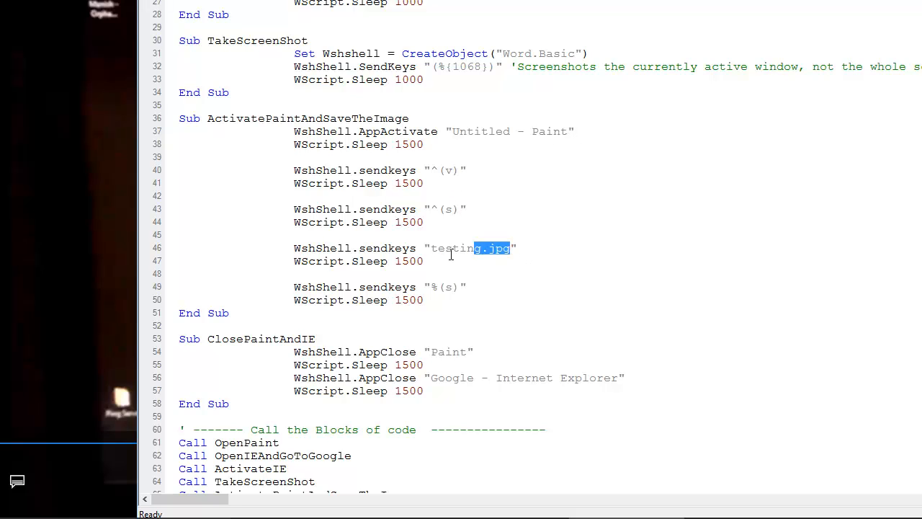
scroll(down, 3)
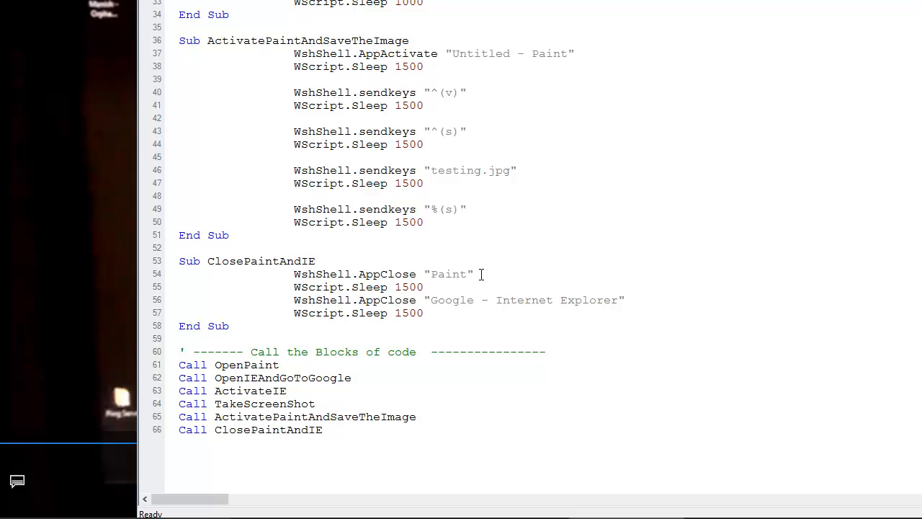
mouse_move(295, 261)
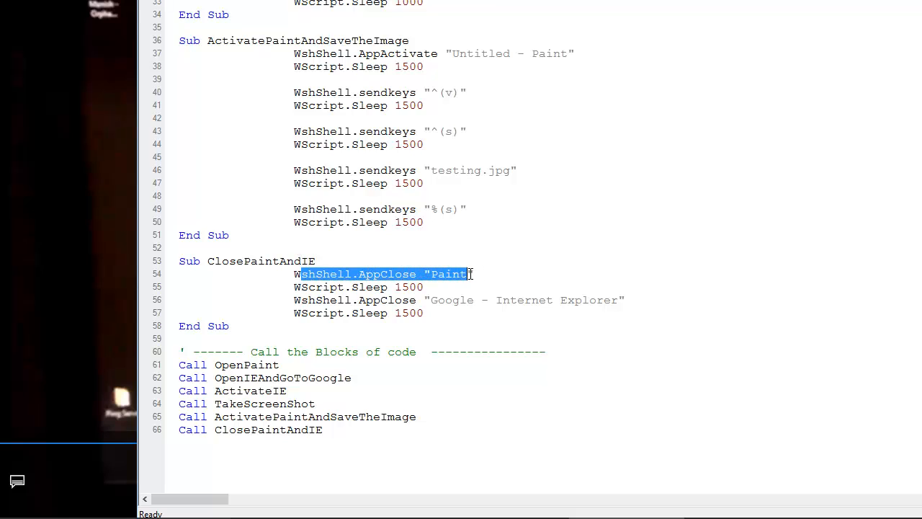
click(488, 273)
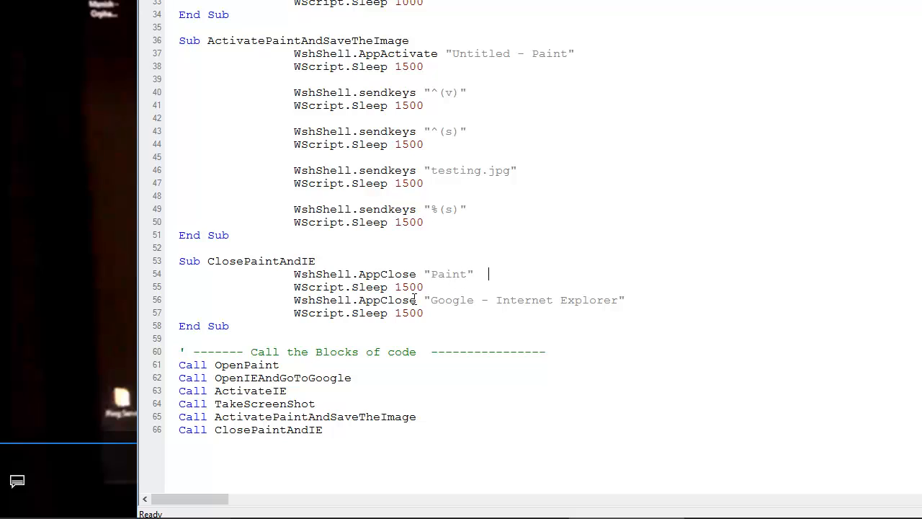
mouse_move(523, 298)
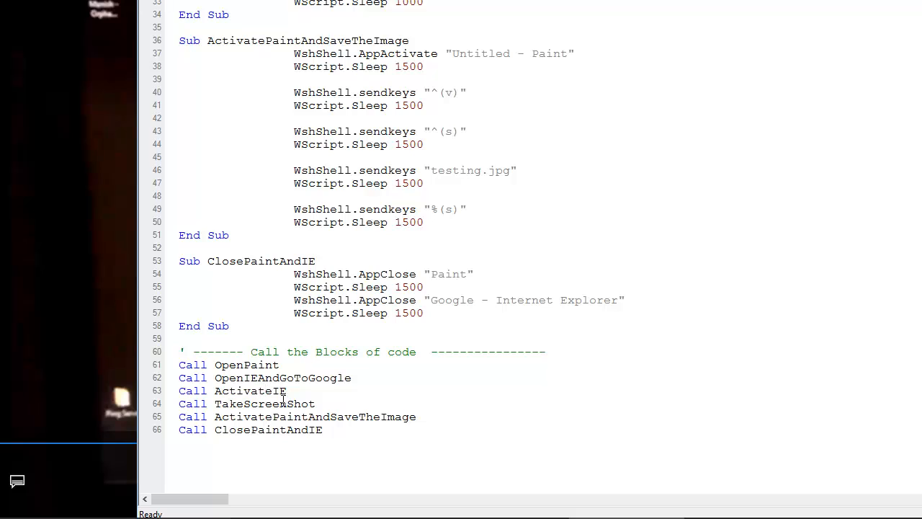
mouse_move(291, 416)
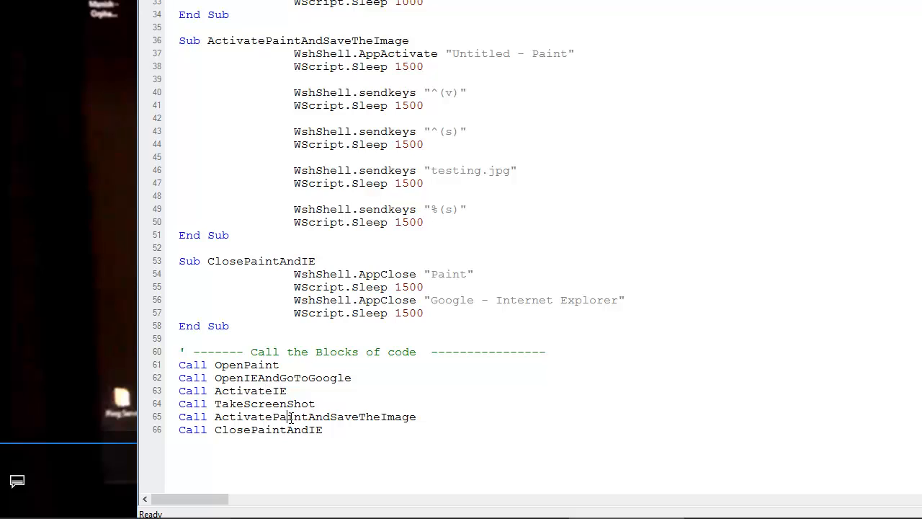
mouse_move(393, 416)
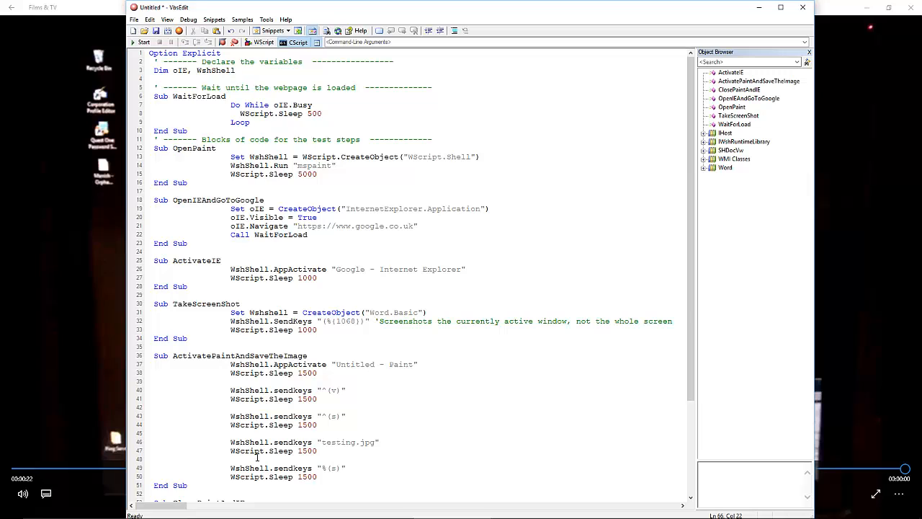
mouse_move(102, 384)
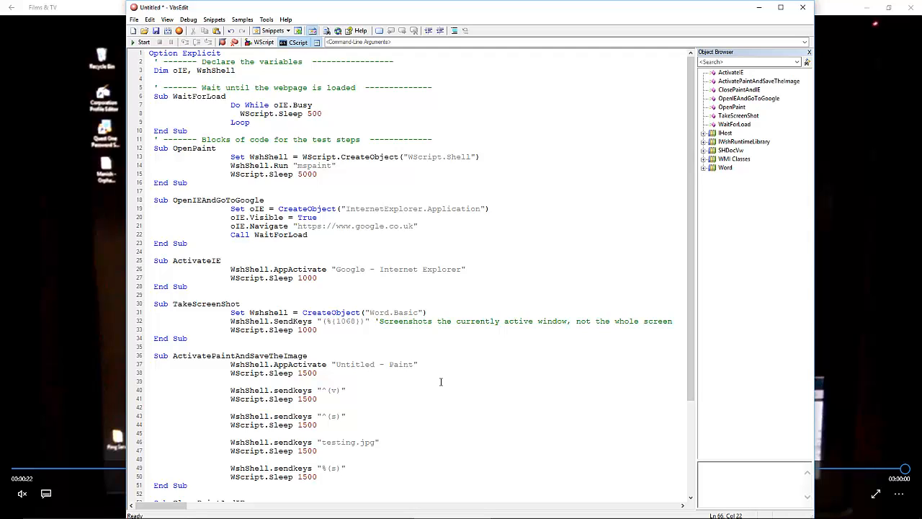
mouse_move(435, 398)
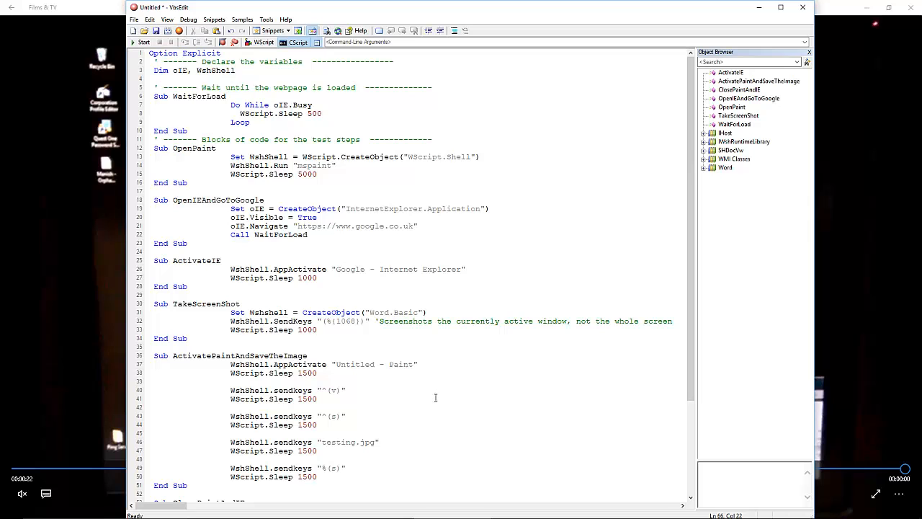